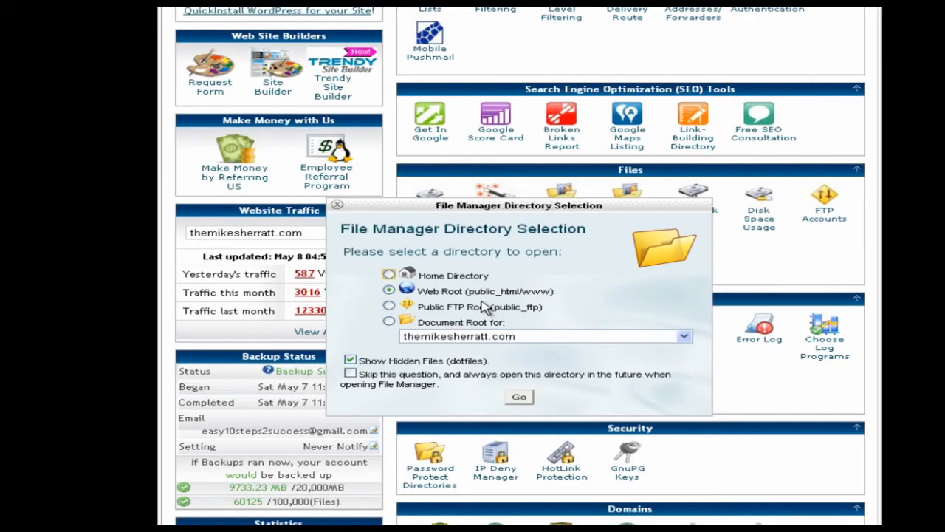
Step: Go to the Web Root (public_html) folder with hidden files shown
click(518, 396)
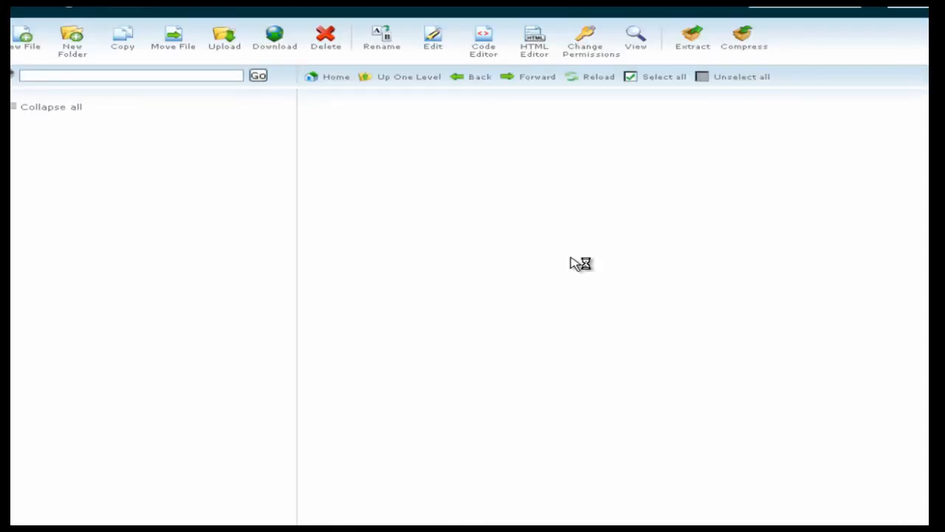
click(257, 75)
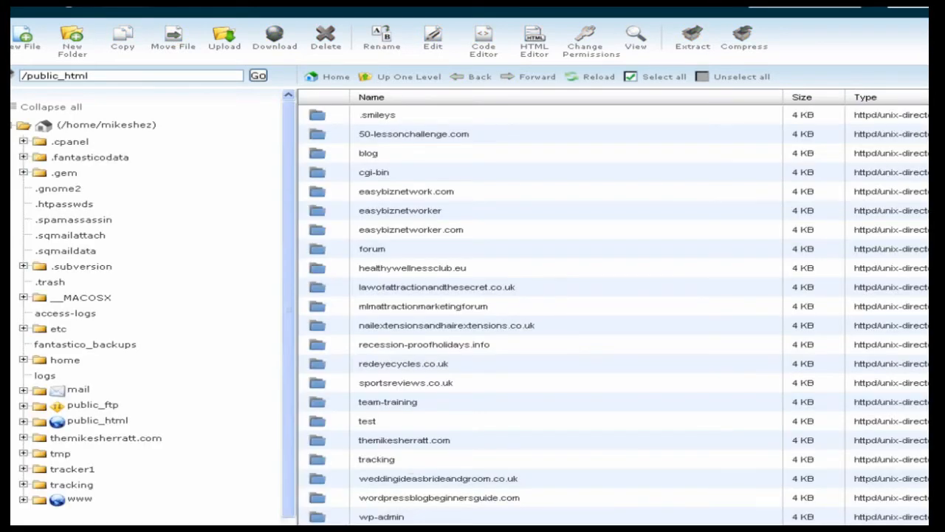
Step: Locate .htaccess in public_html and load it into the text editor, accepting the default encoding
scroll(down, 3)
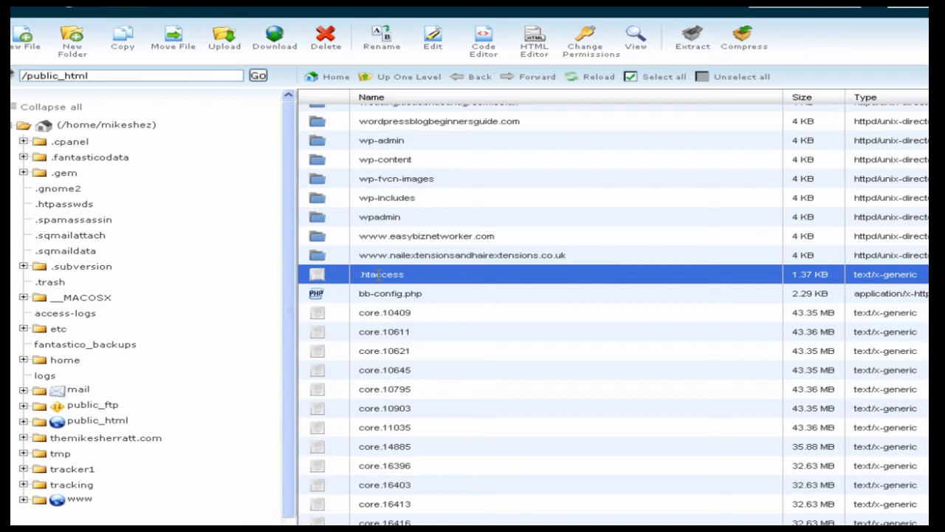
right_click(381, 274)
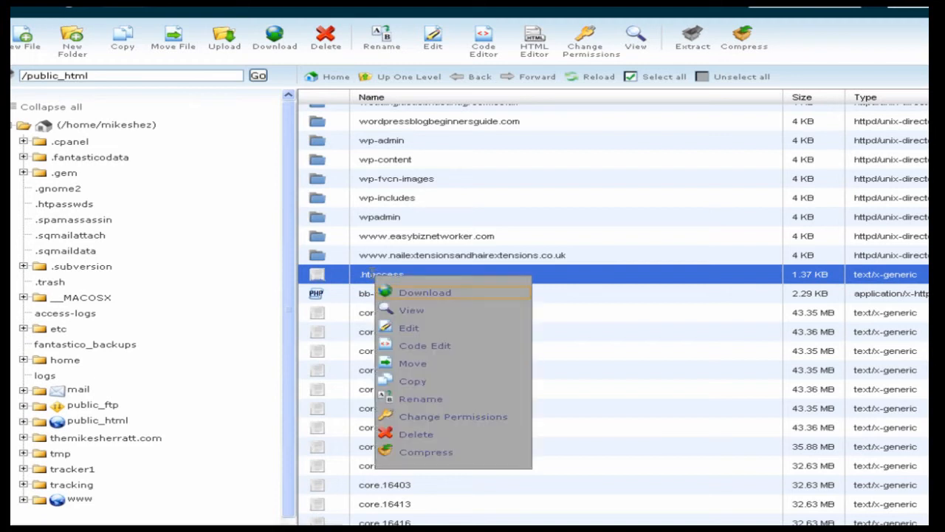
mouse_move(409, 330)
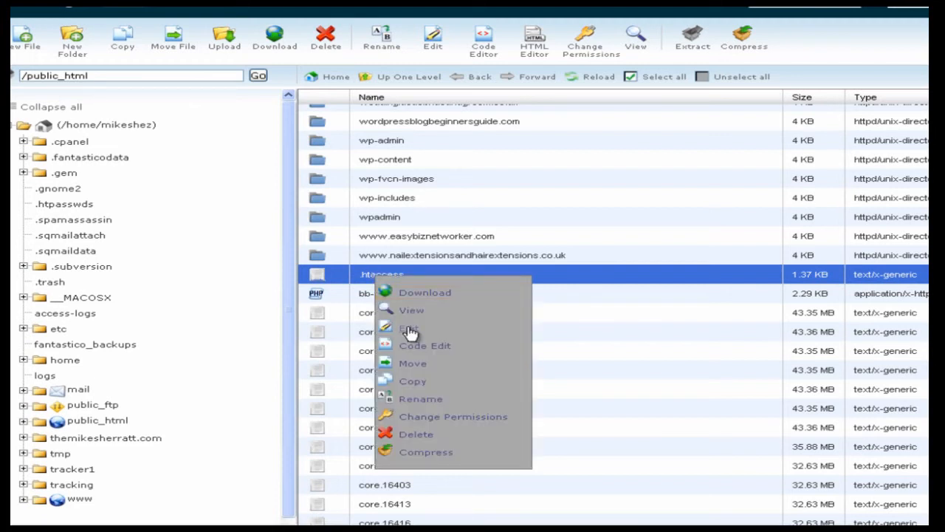
click(407, 327)
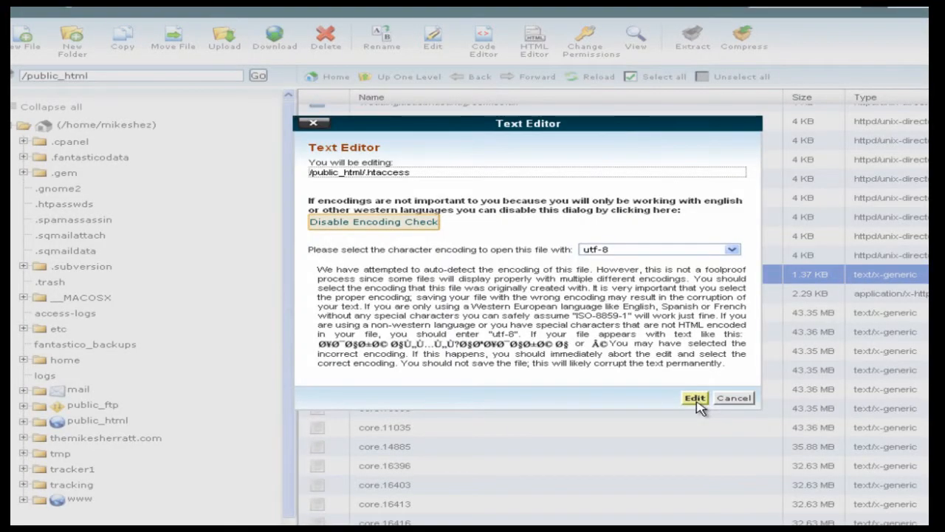
click(694, 398)
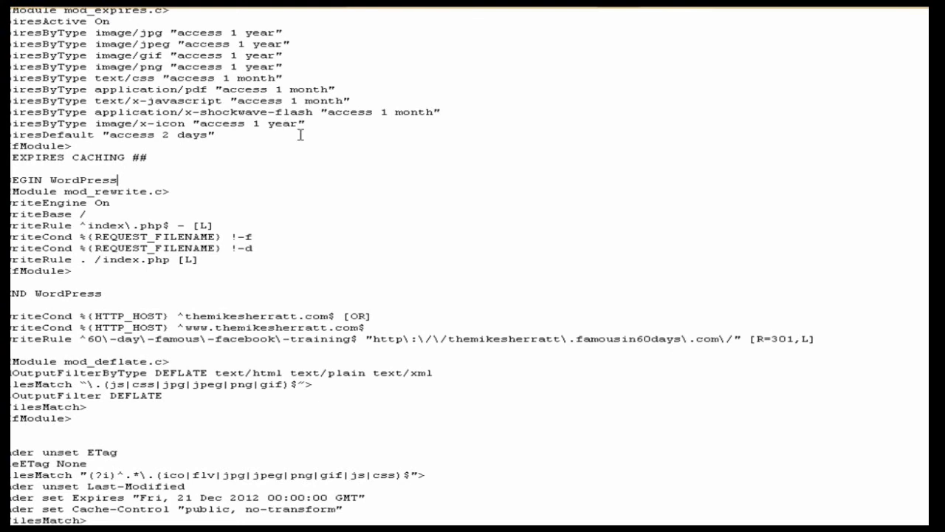
mouse_move(907, 17)
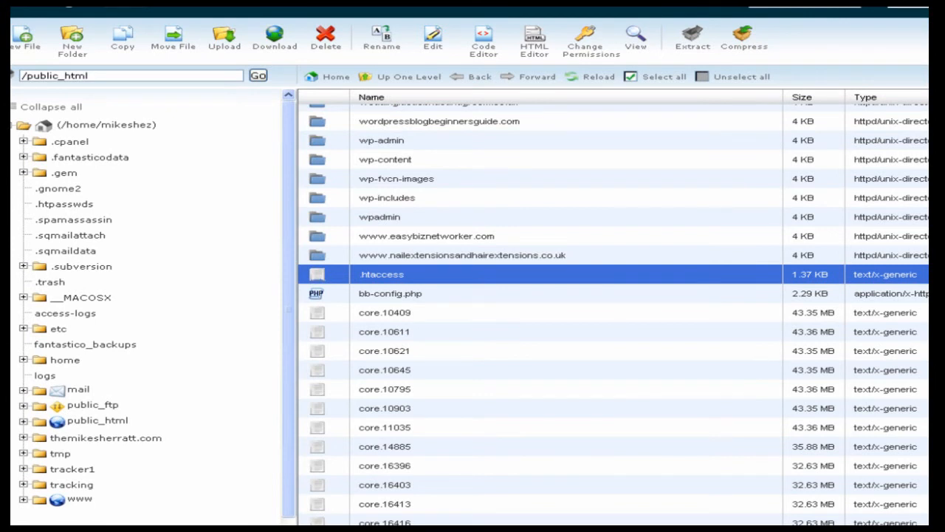
mouse_move(502, 301)
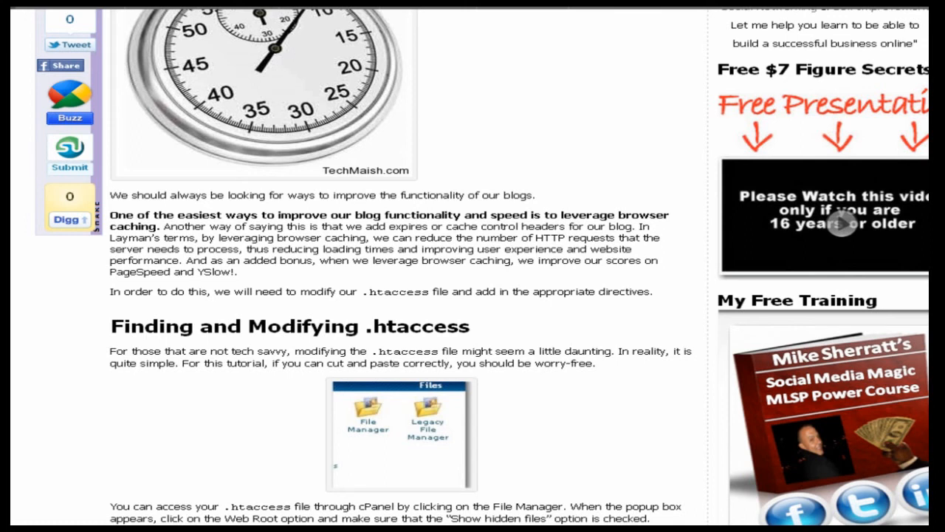
scroll(down, 3)
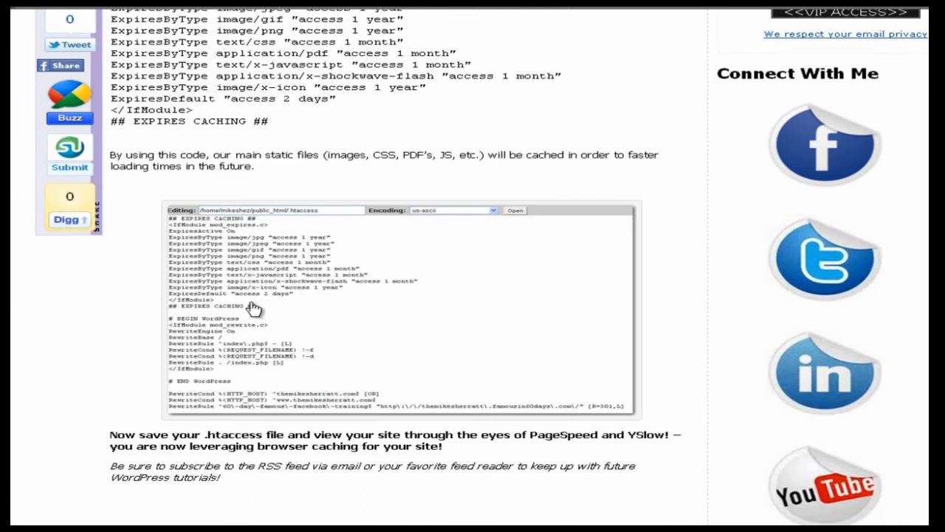
mouse_move(653, 301)
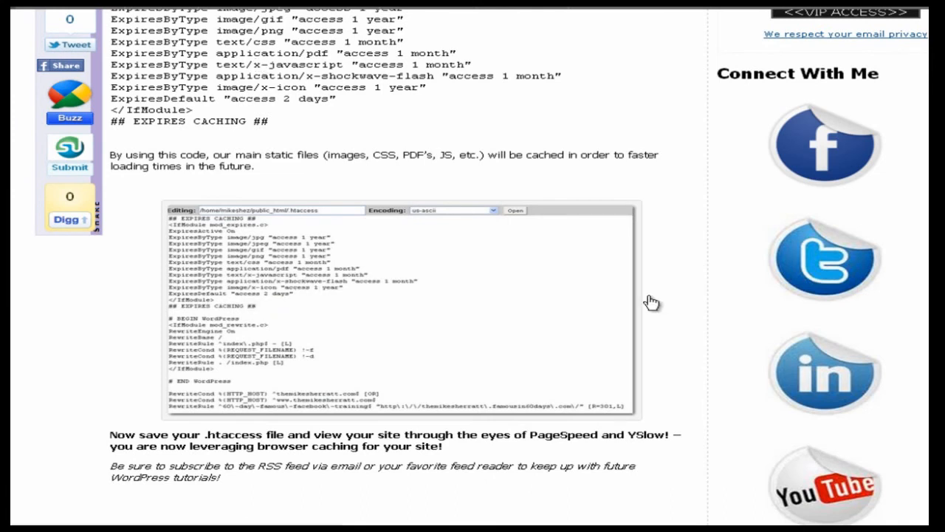
scroll(down, 3)
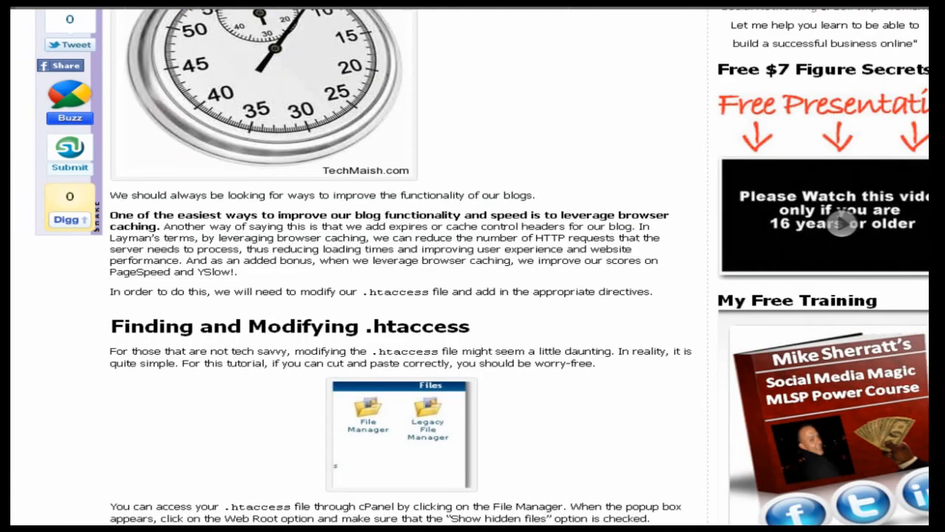
scroll(up, 3)
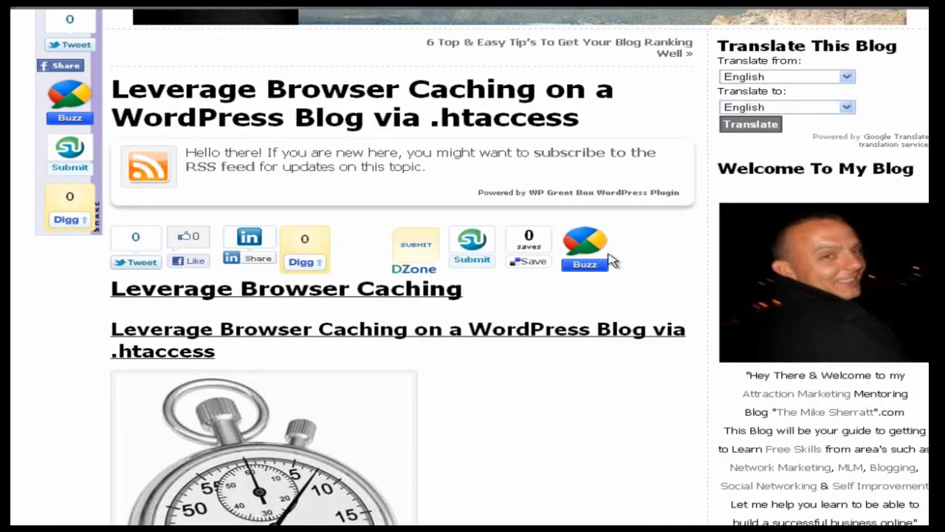
mouse_move(251, 410)
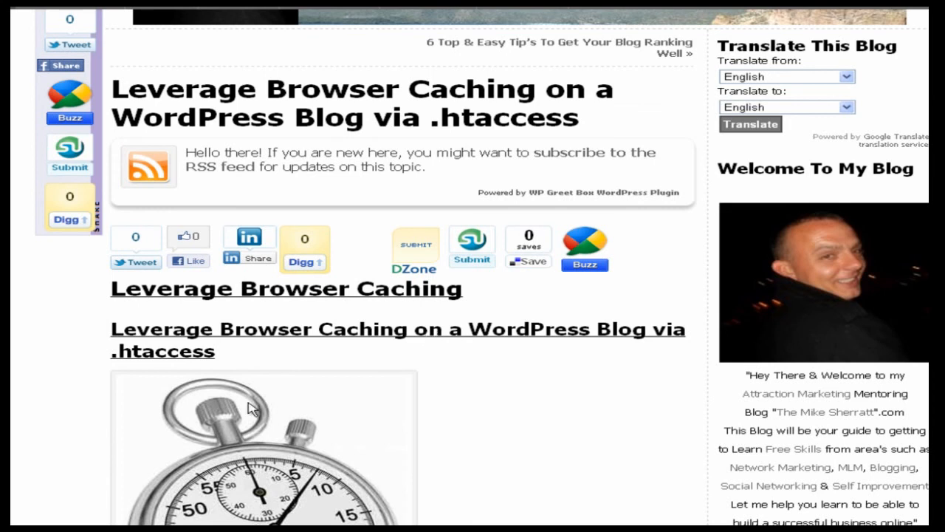
mouse_move(264, 406)
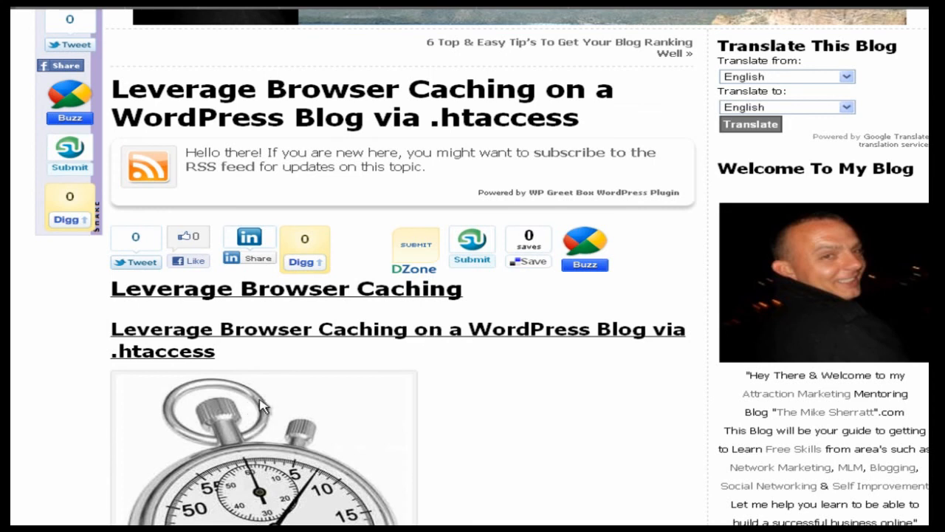